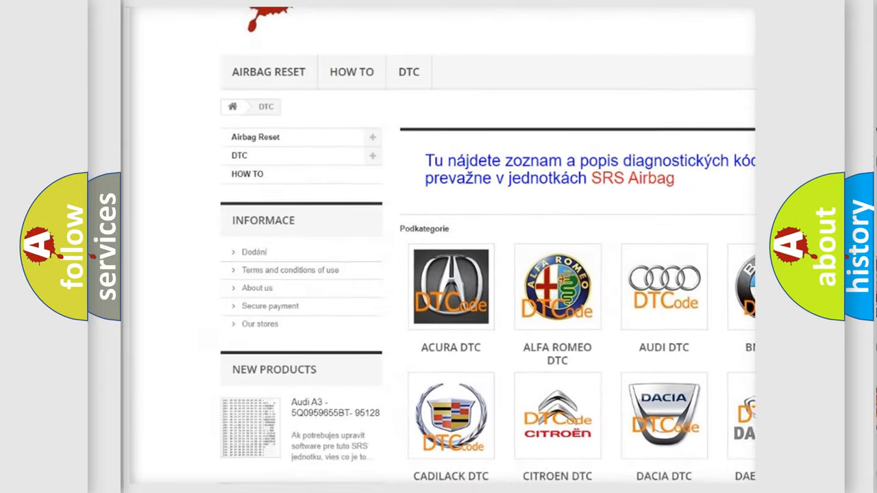
scroll(down, 3)
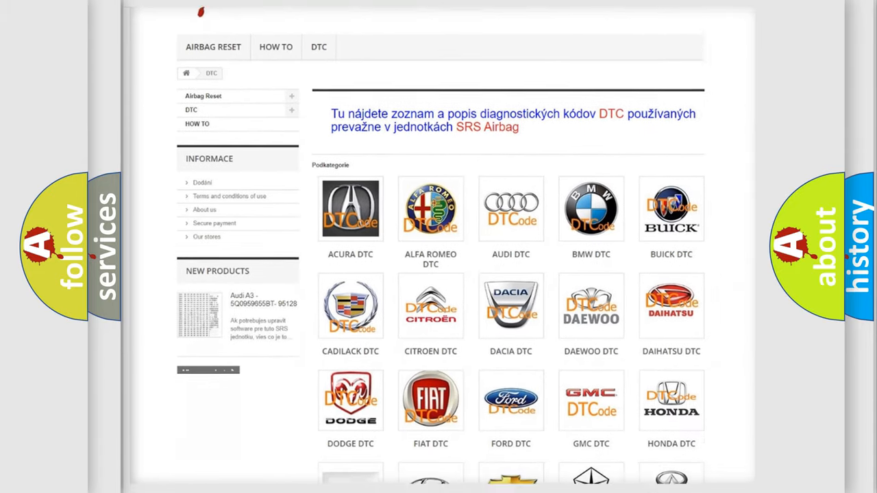
scroll(down, 3)
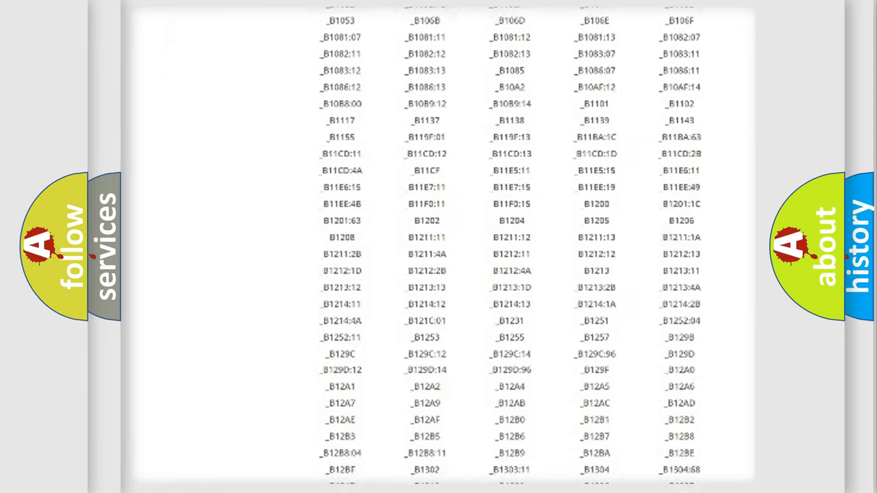
scroll(down, 3)
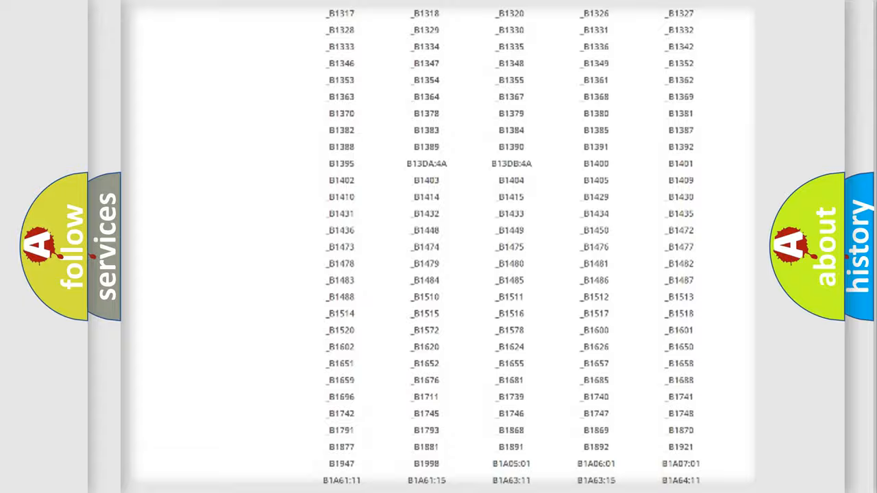